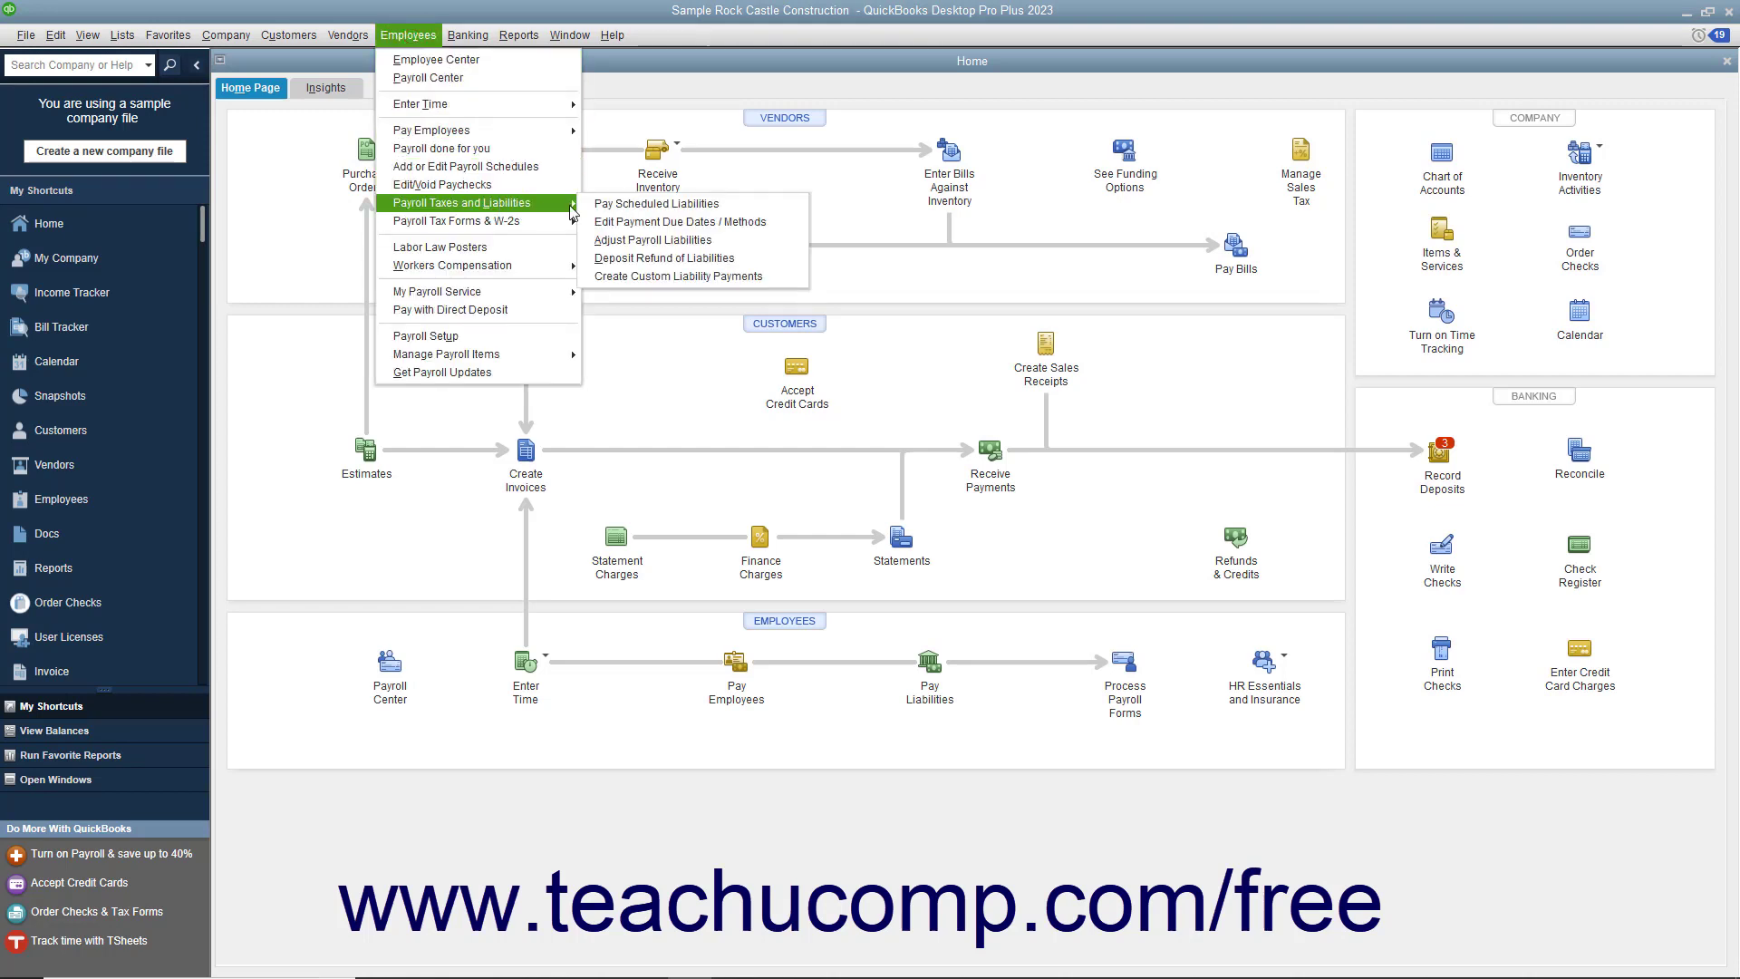
pyautogui.moveTo(663, 258)
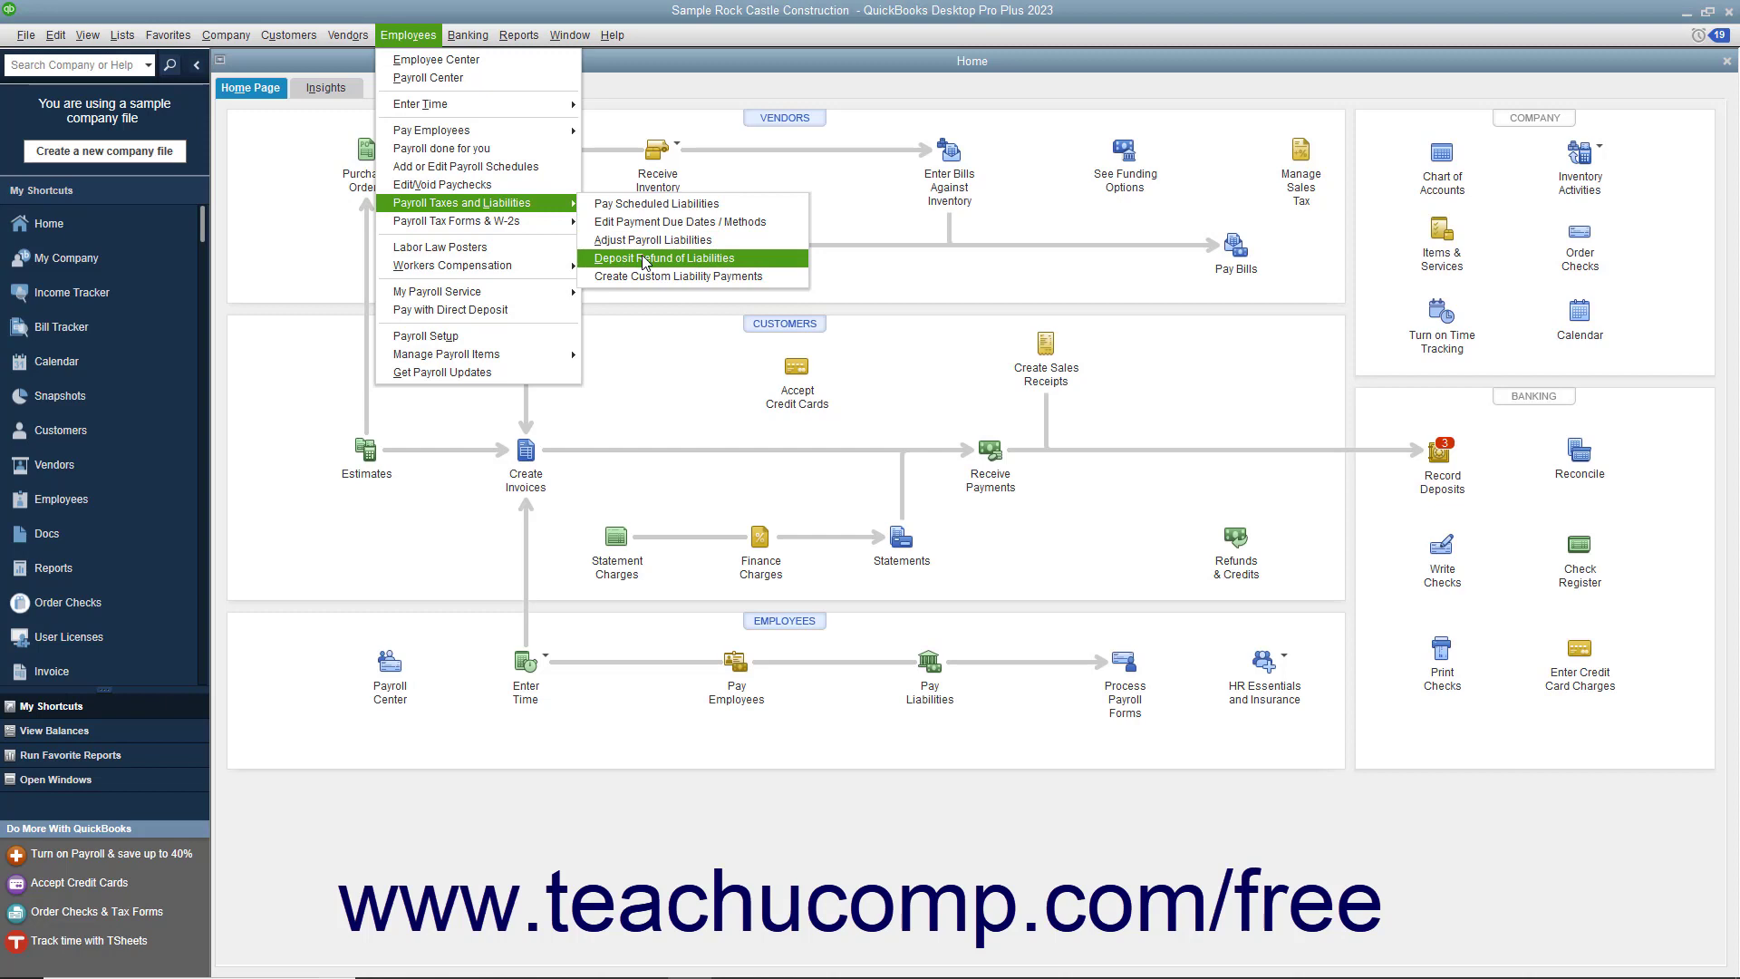
# - Start a Refund Deposit for Taxes and Liabilities from the Employees payroll menu
pyautogui.click(664, 257)
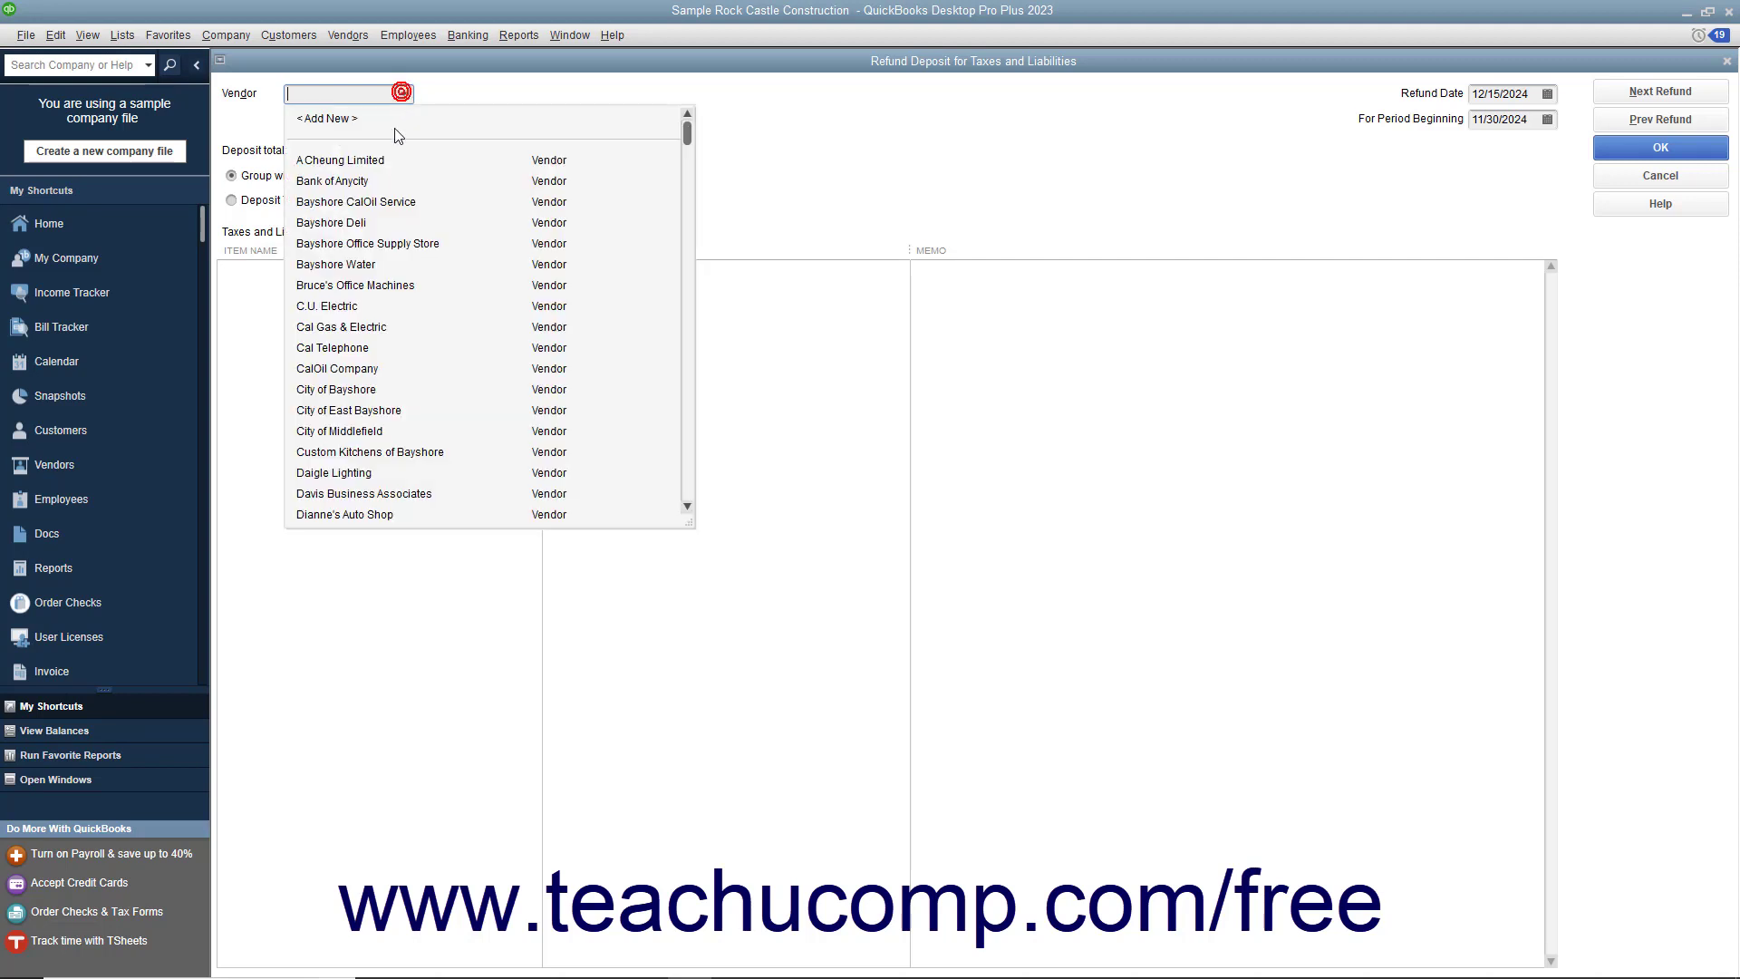
# - Set State Fund as vendor, keep the 12/15/2024 refund date, and begin the period 11/01/2024
pyautogui.click(348, 92)
pyautogui.write('State Fund')
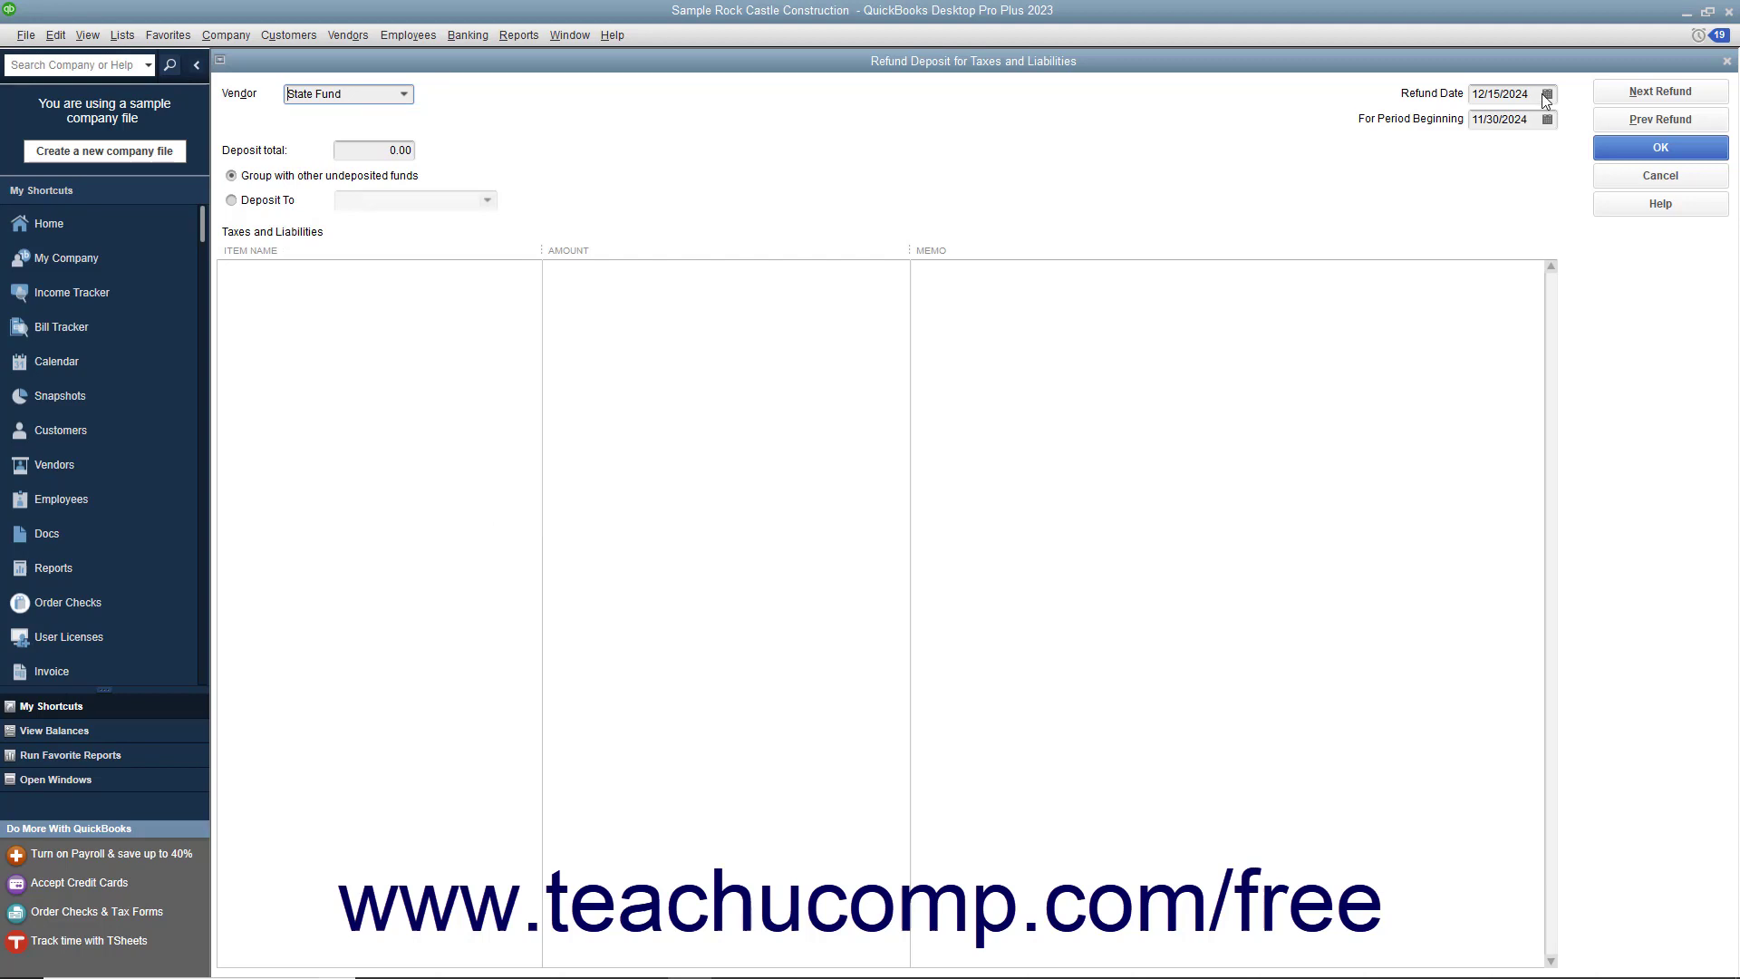
pyautogui.click(1501, 92)
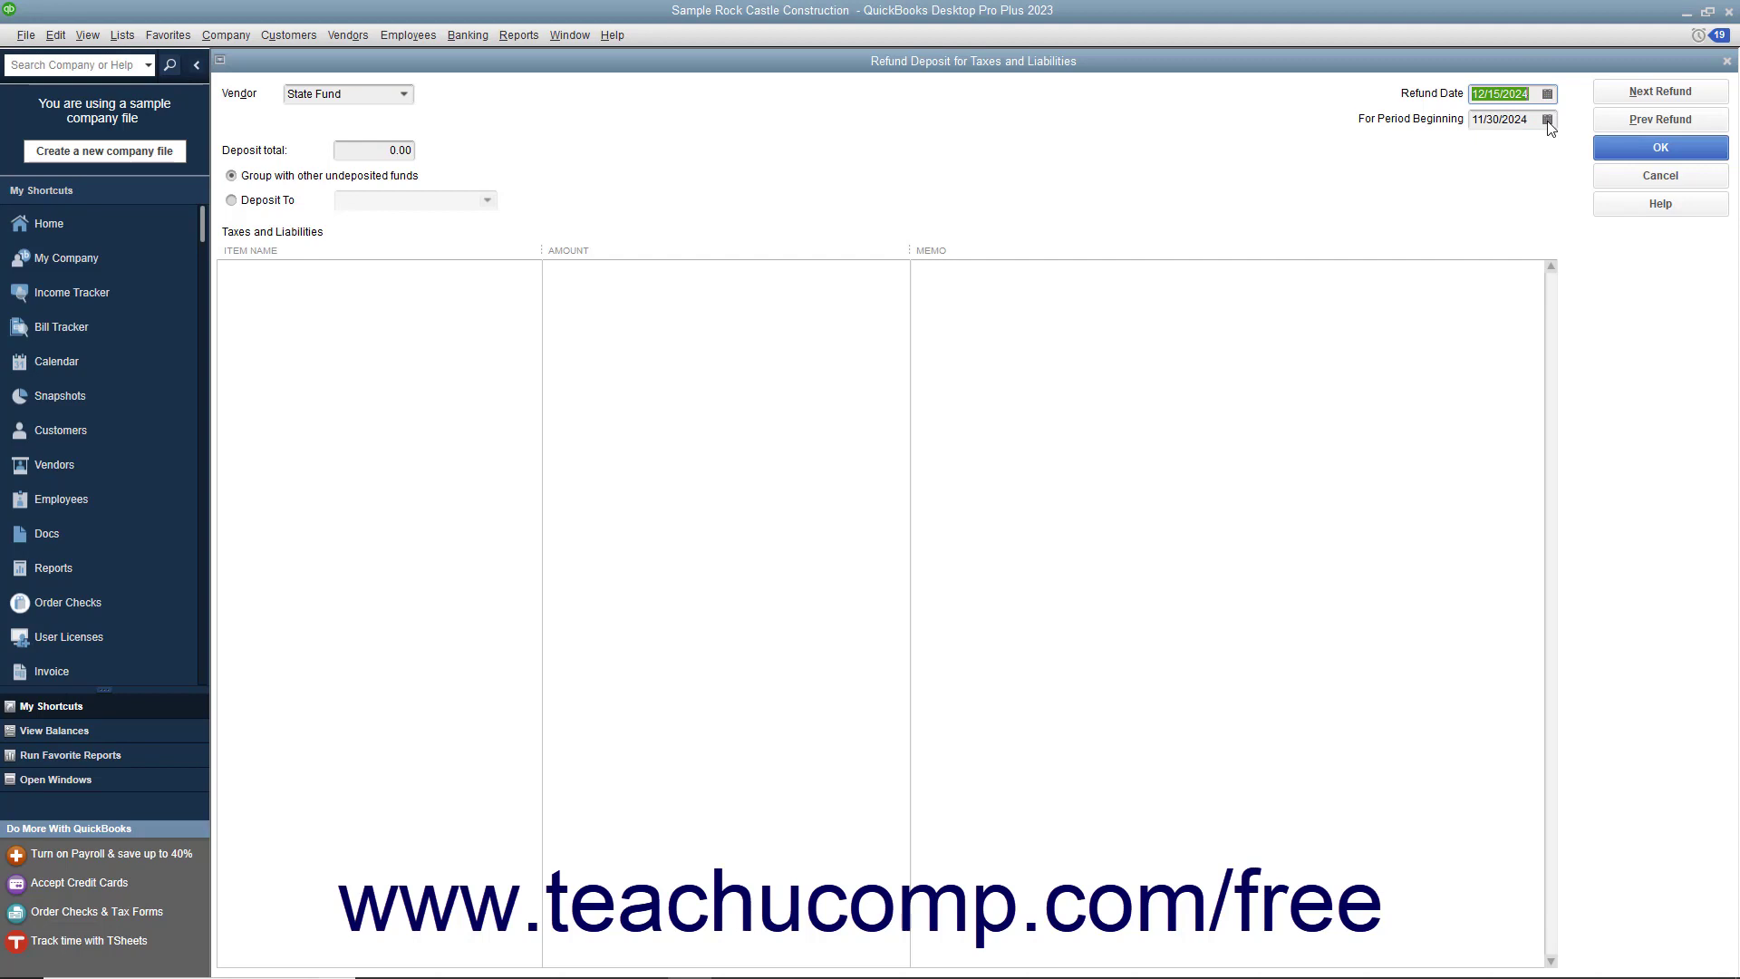
pyautogui.click(1546, 119)
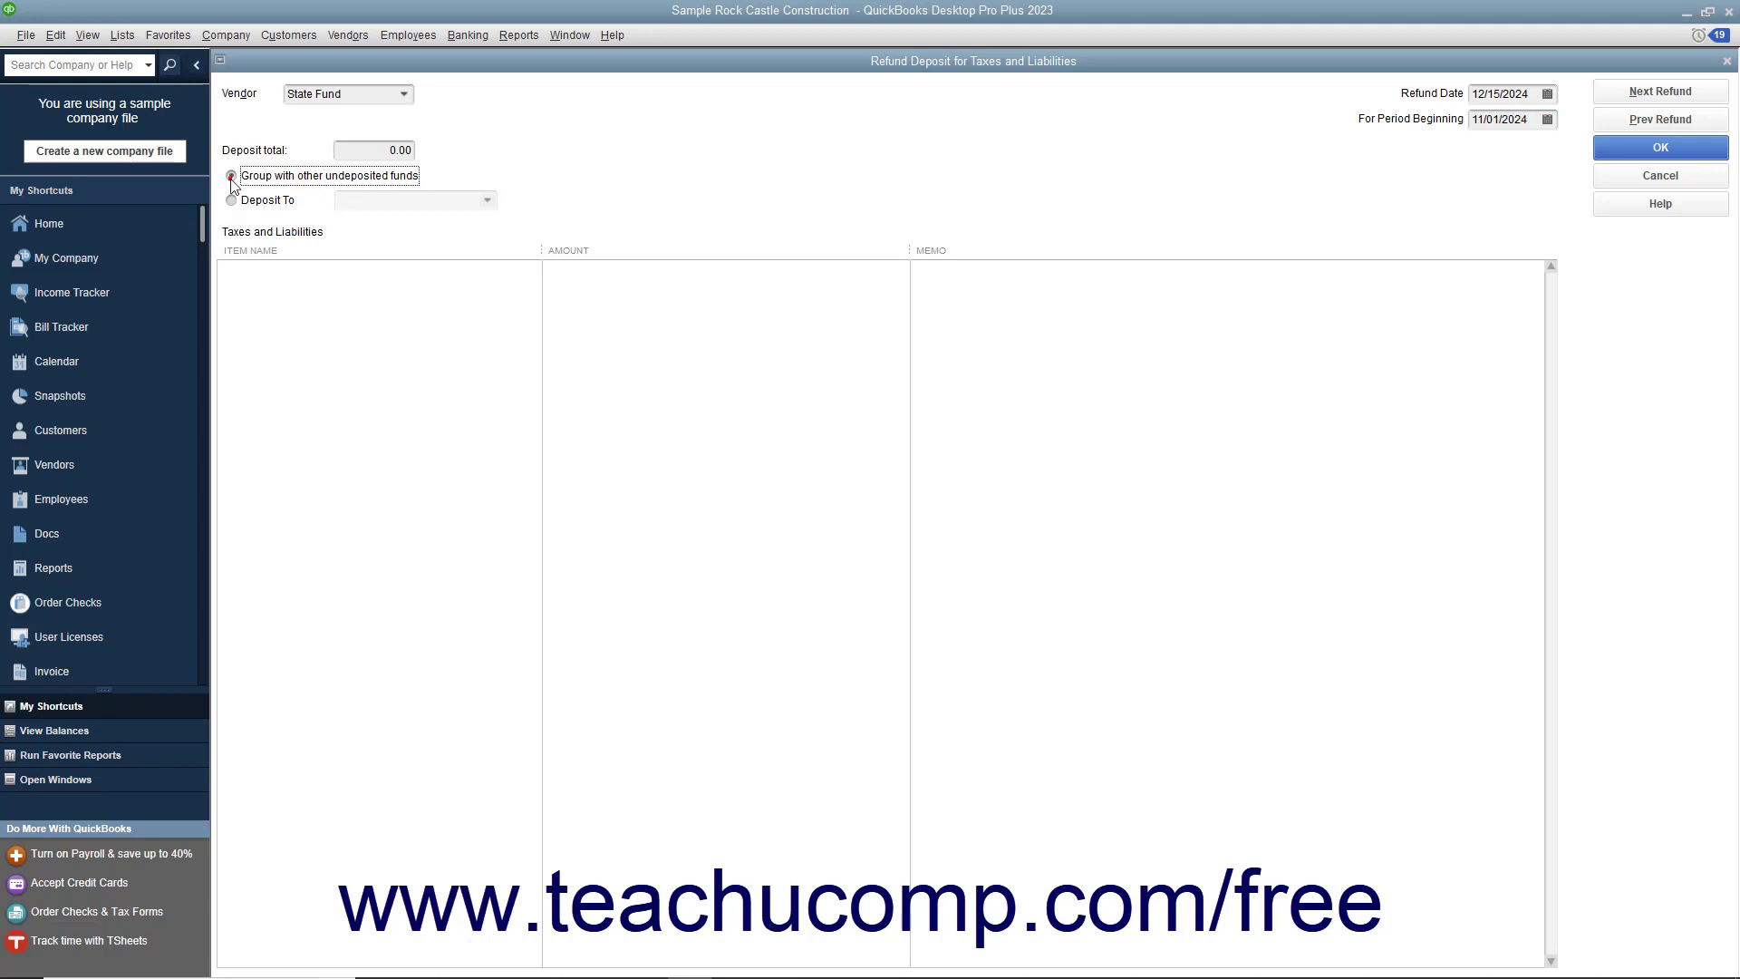
# - Group with undeposited funds, add a 100.00 Workers Compensation refund line, and save the deposit
pyautogui.click(230, 176)
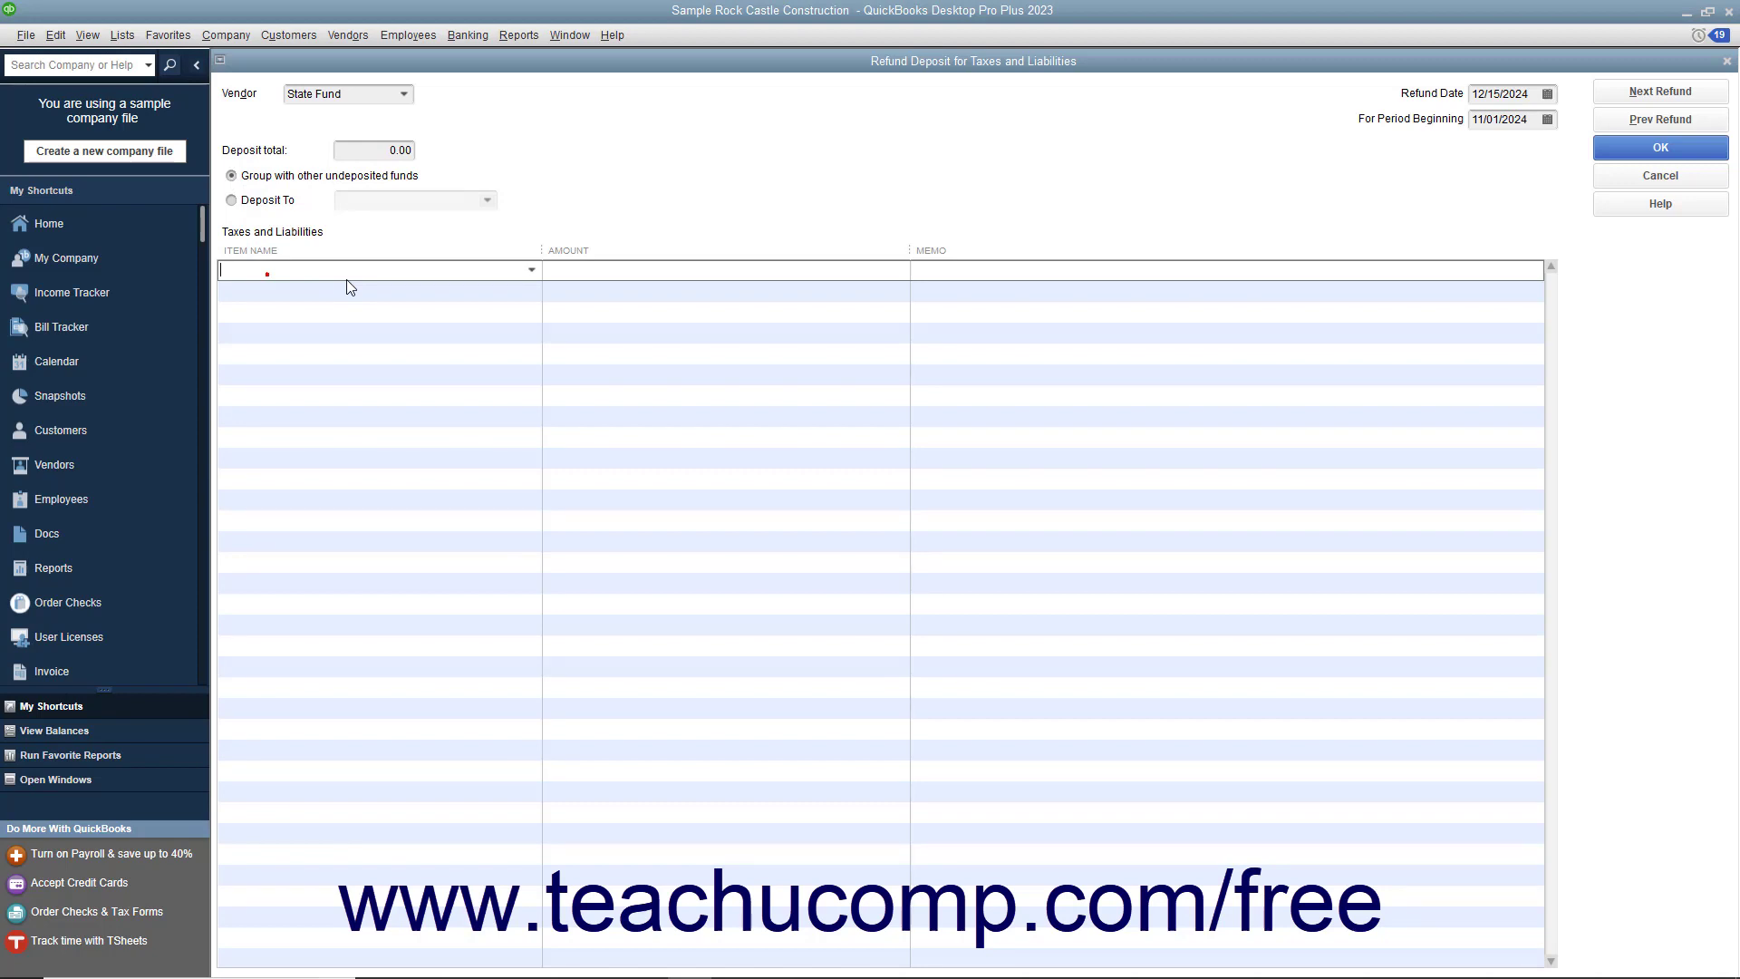
pyautogui.click(531, 271)
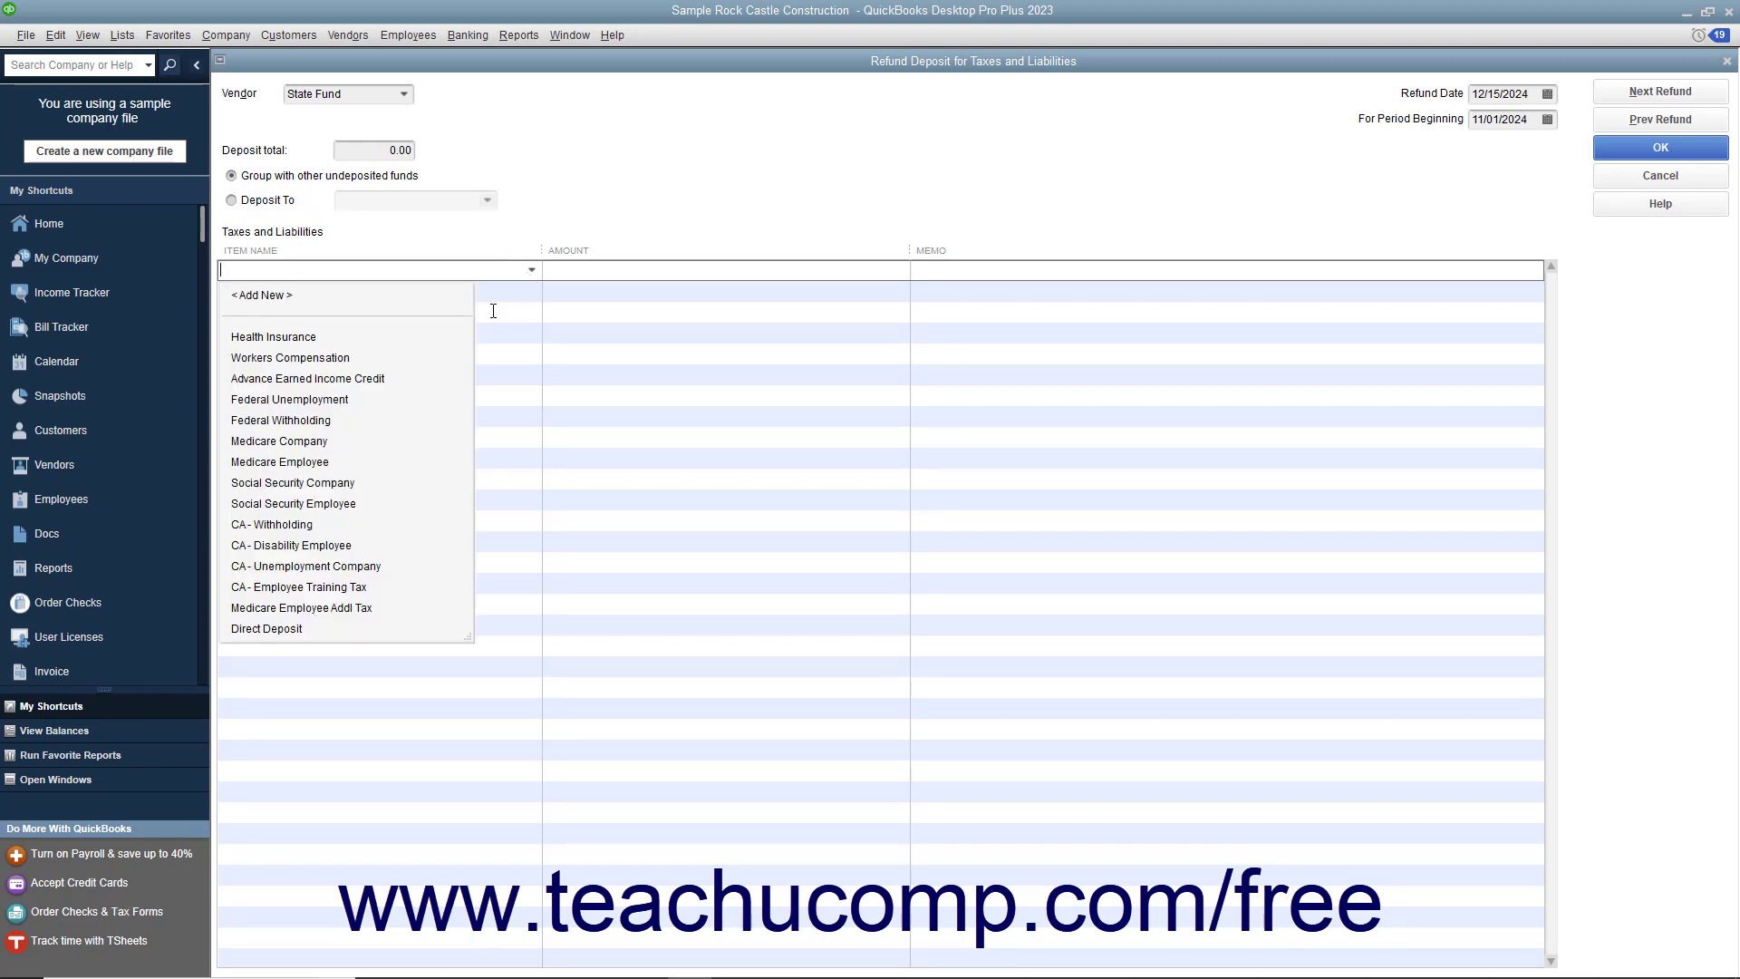
pyautogui.click(290, 358)
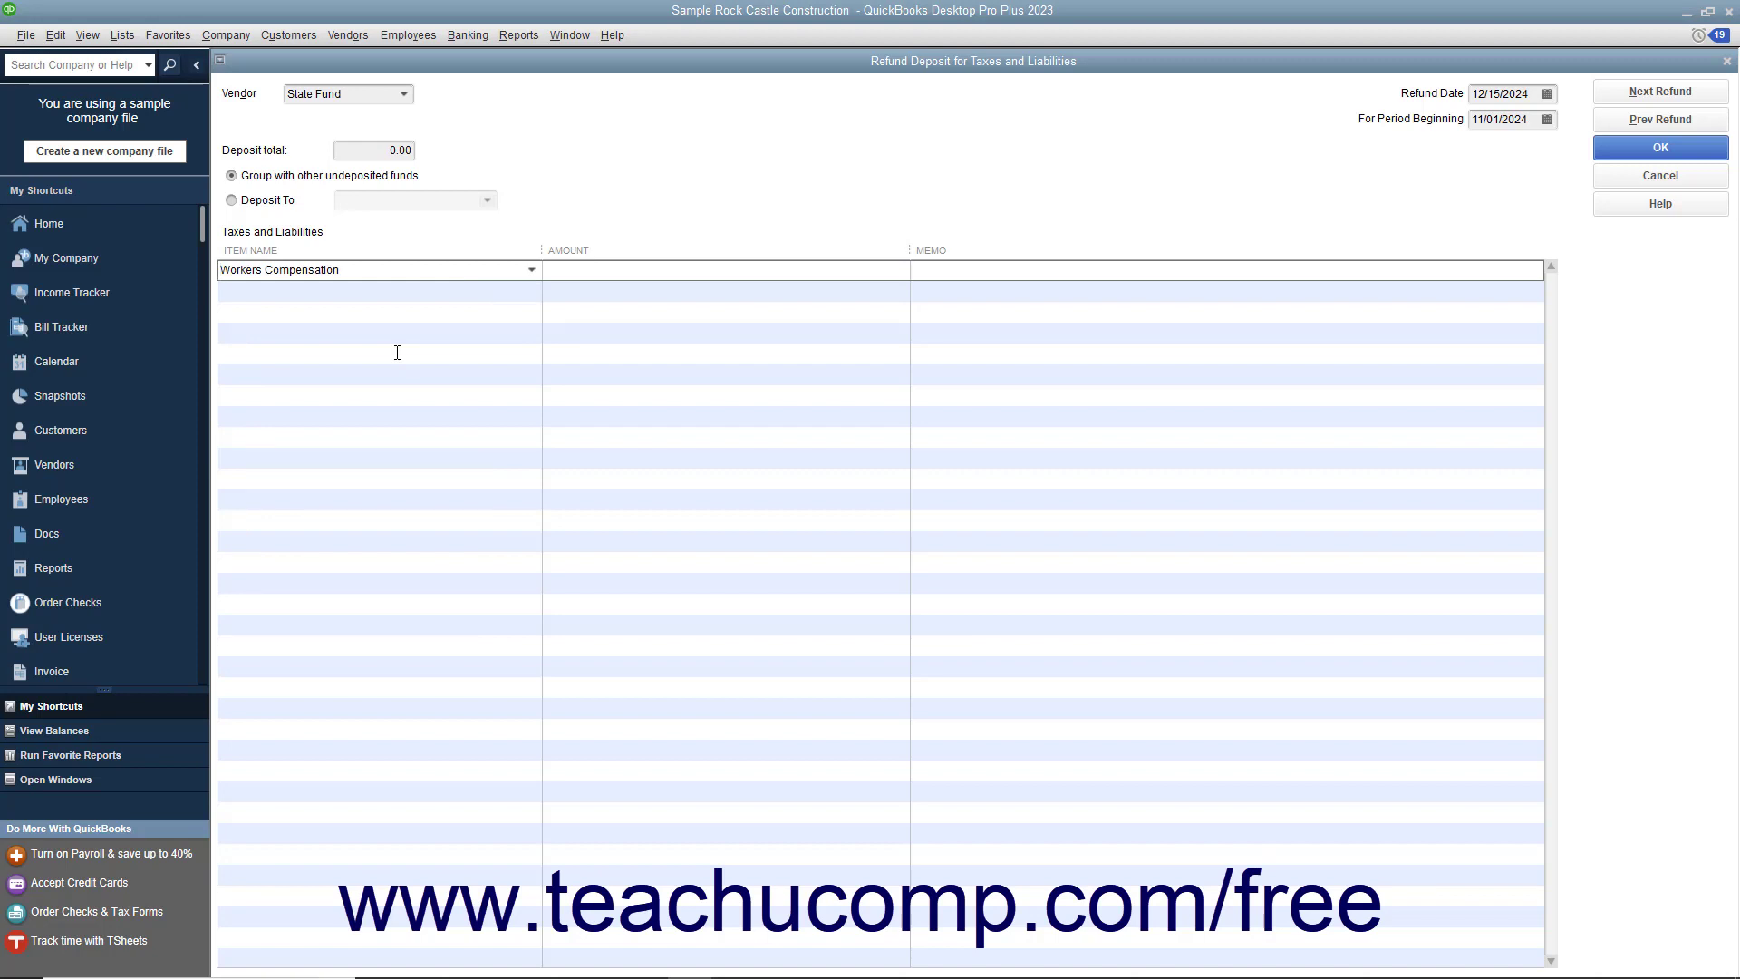
pyautogui.write('100.00')
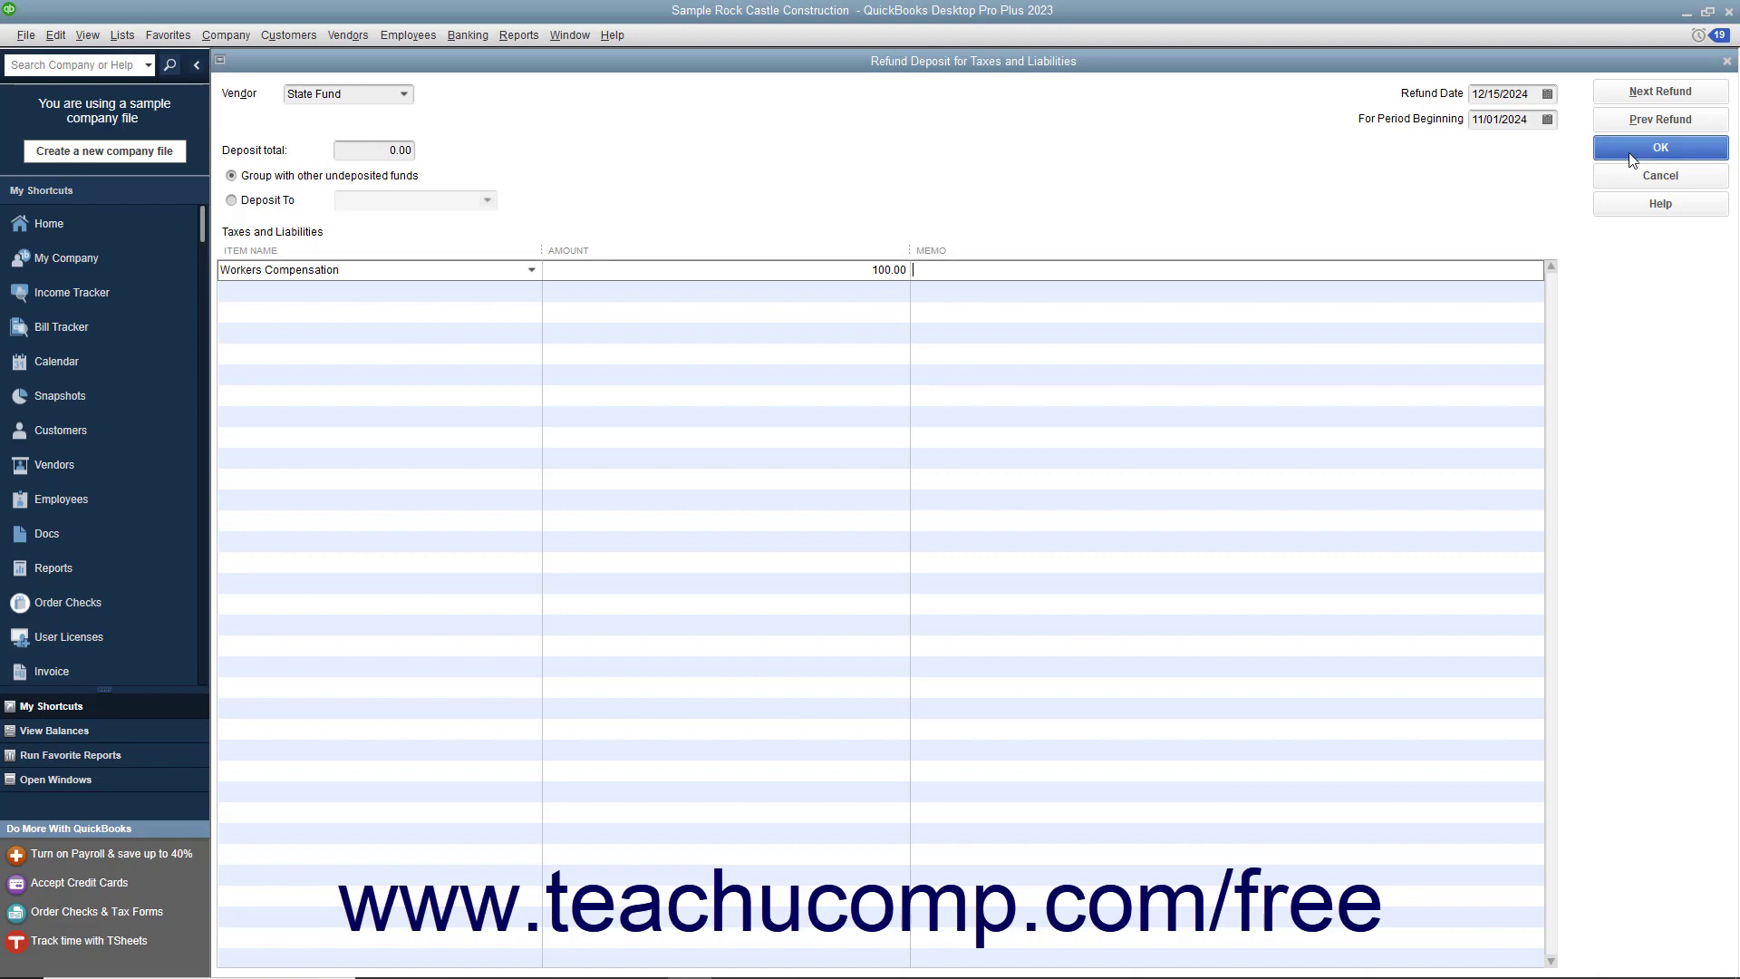
pyautogui.click(1659, 147)
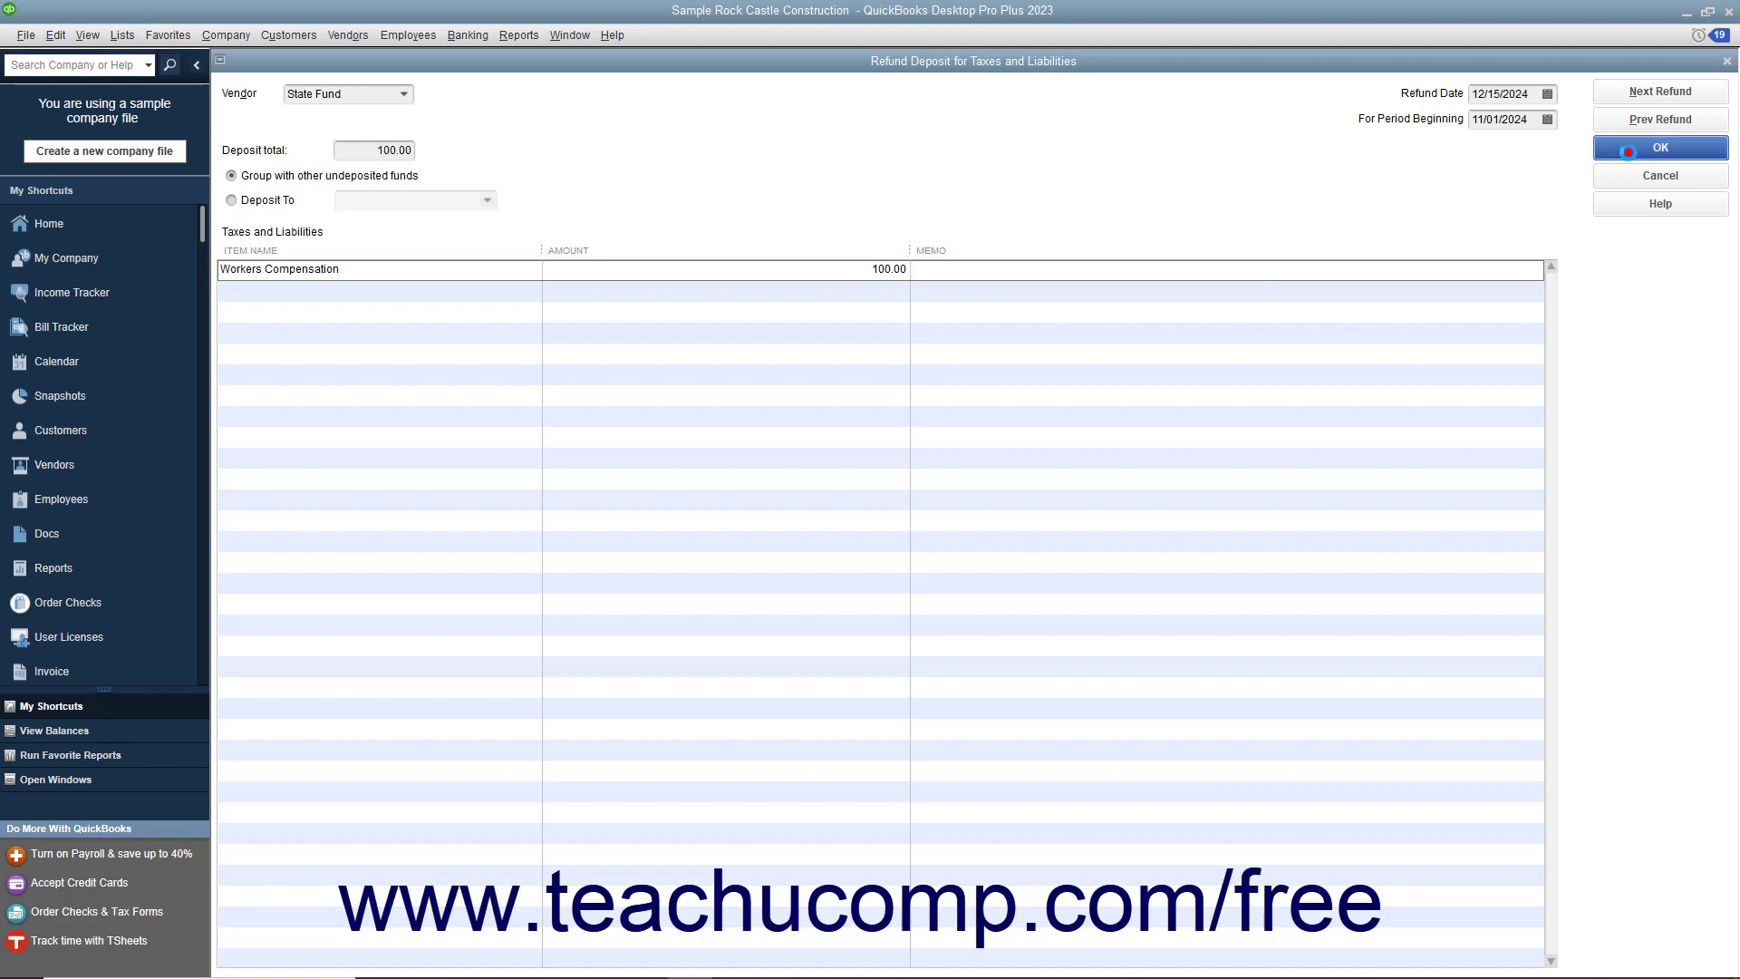
pyautogui.click(1659, 146)
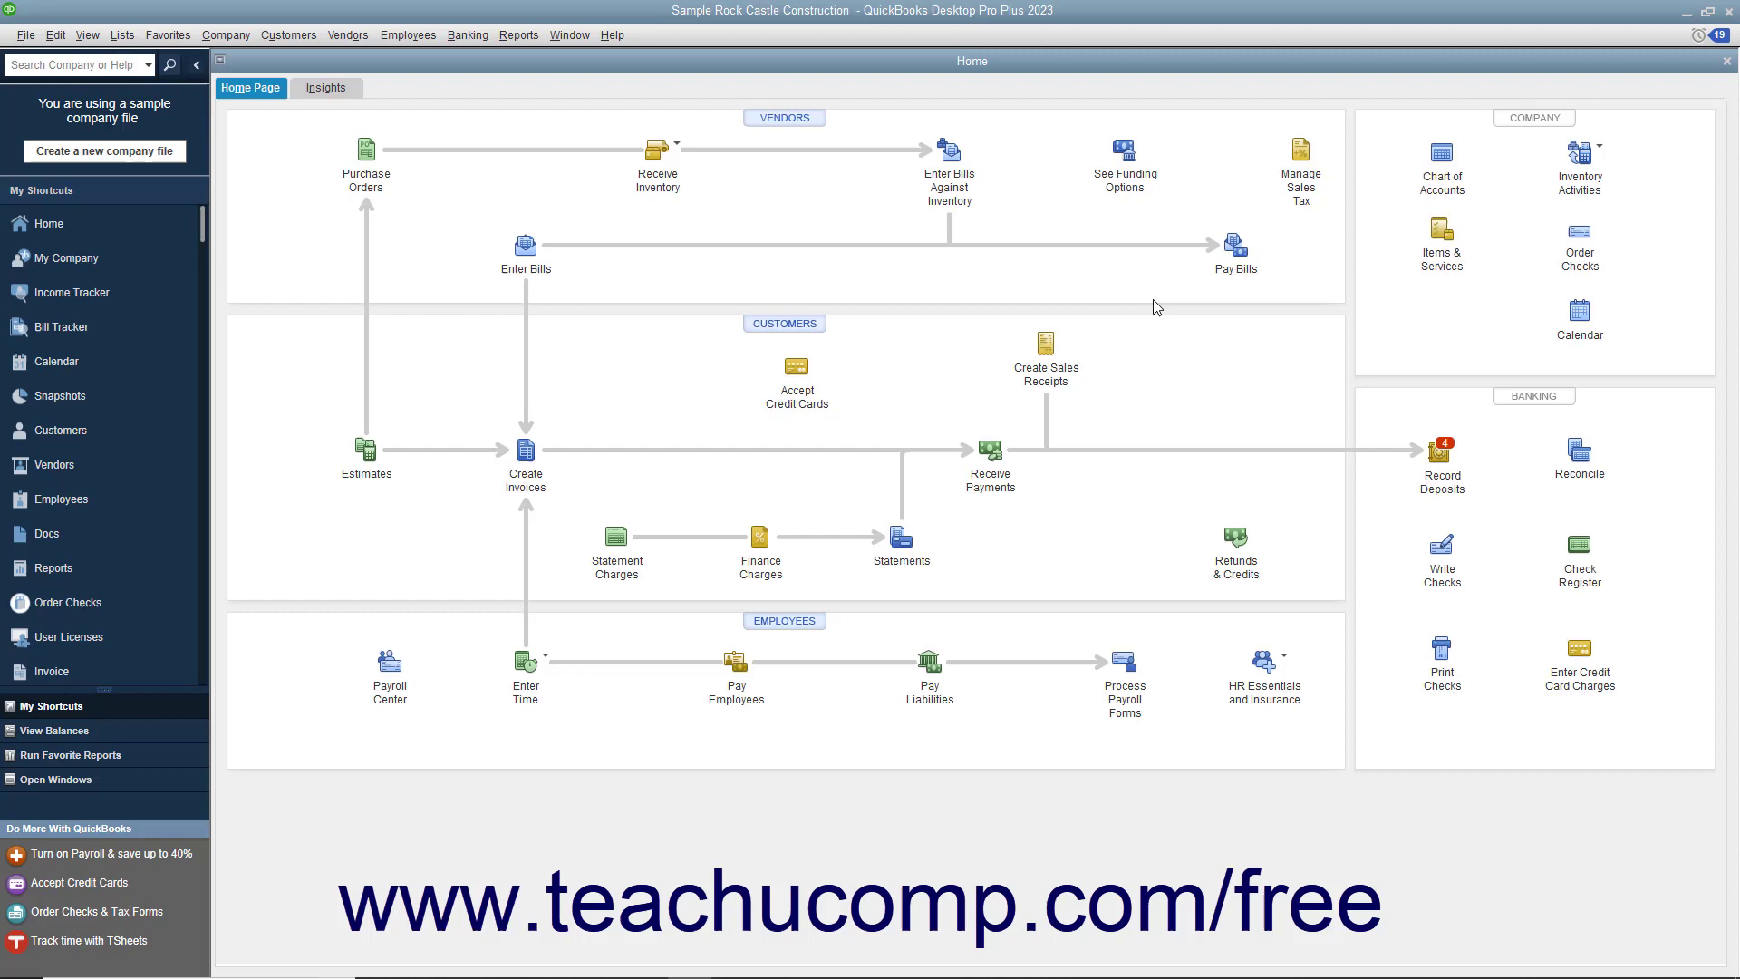